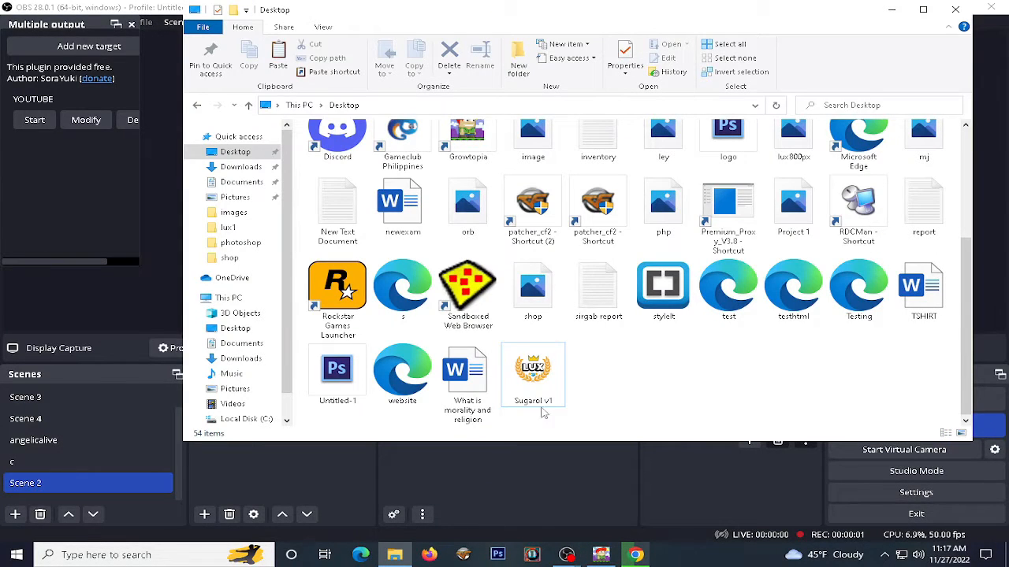
Step: Launch the Sugarel v1 helper app from its Desktop shortcut
{"action": "left_click", "coordinate": [532, 375]}
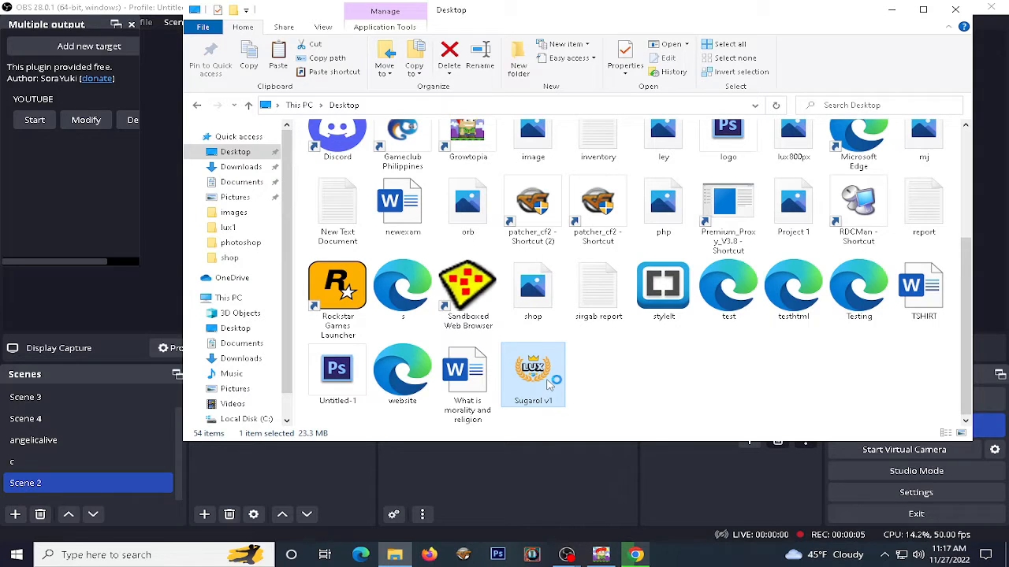
{"action": "double_click", "coordinate": [533, 375]}
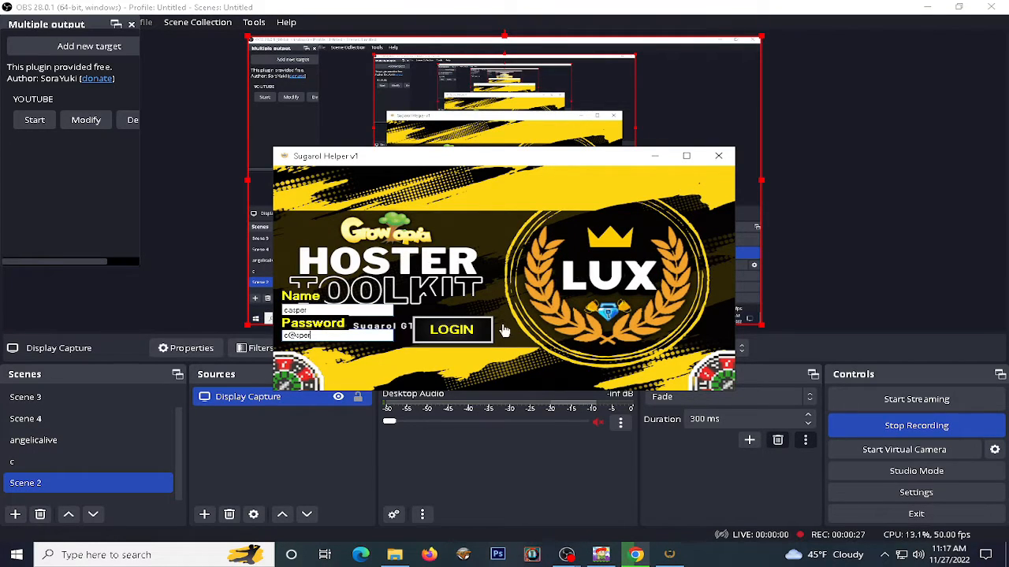
Step: Log in with the filled credentials and follow the Discord invite to the TeamLuxLink join page
{"action": "left_click", "coordinate": [450, 329]}
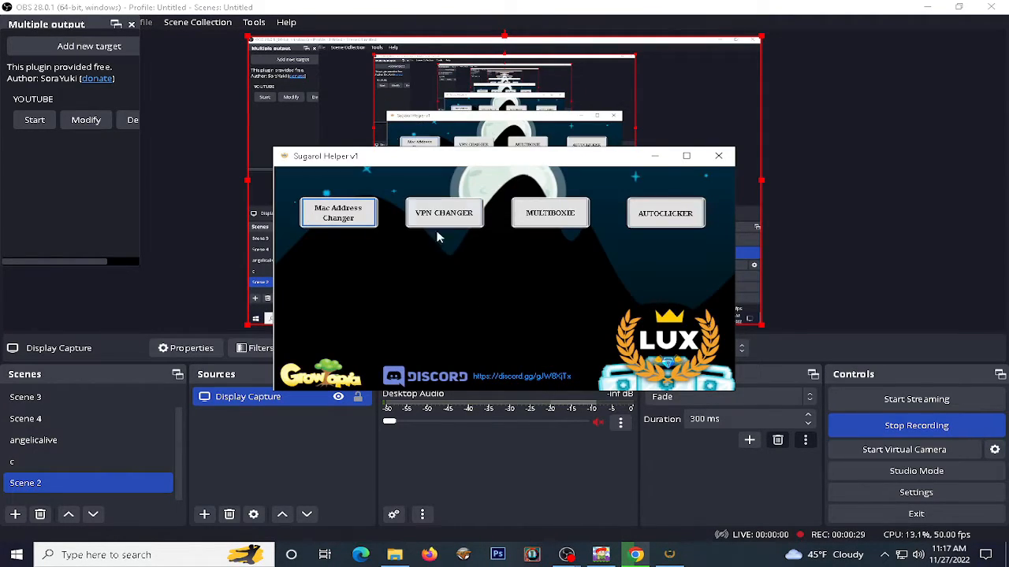
{"action": "mouse_move", "coordinate": [550, 213]}
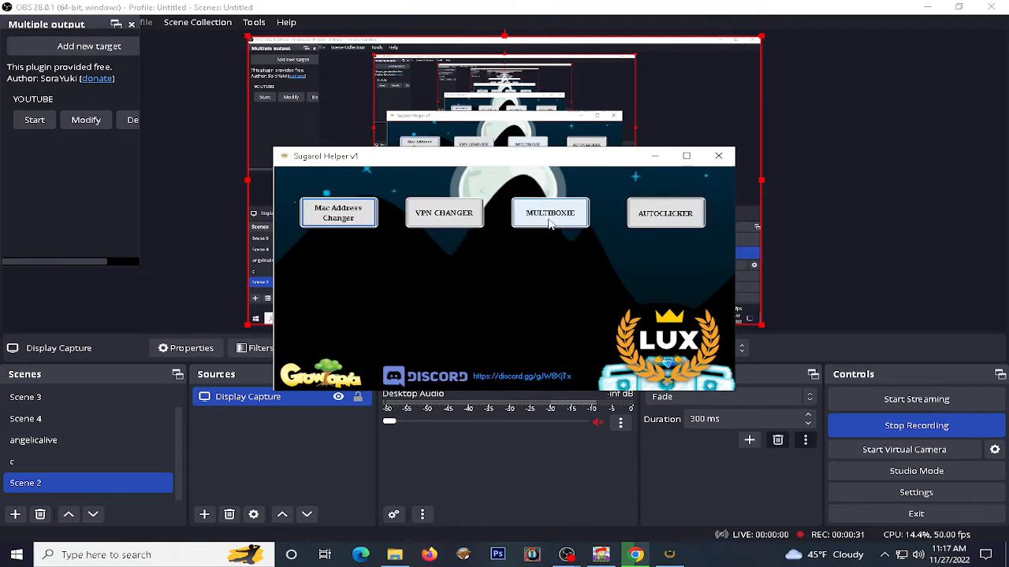
{"action": "mouse_move", "coordinate": [339, 223]}
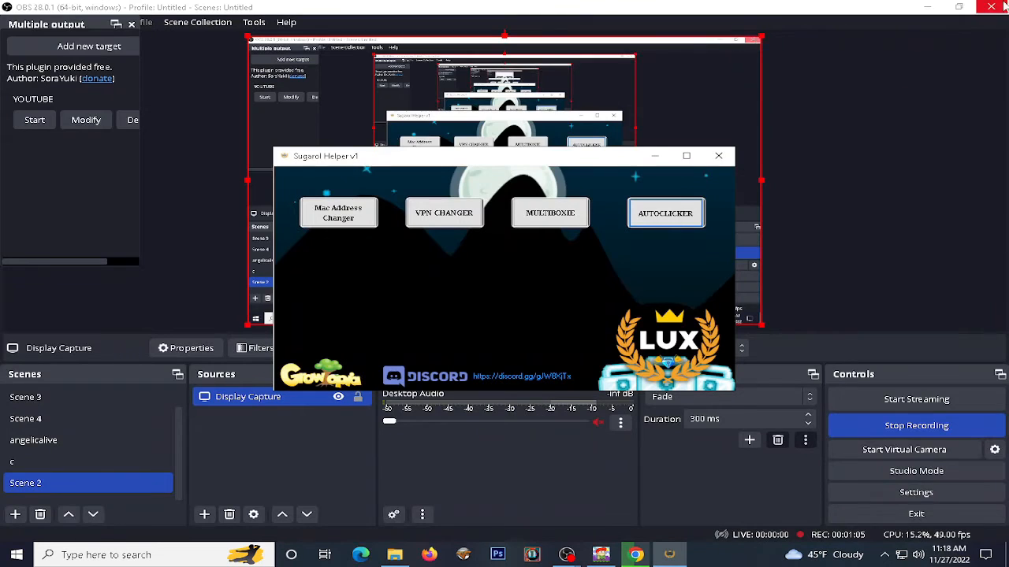
{"action": "mouse_move", "coordinate": [580, 283]}
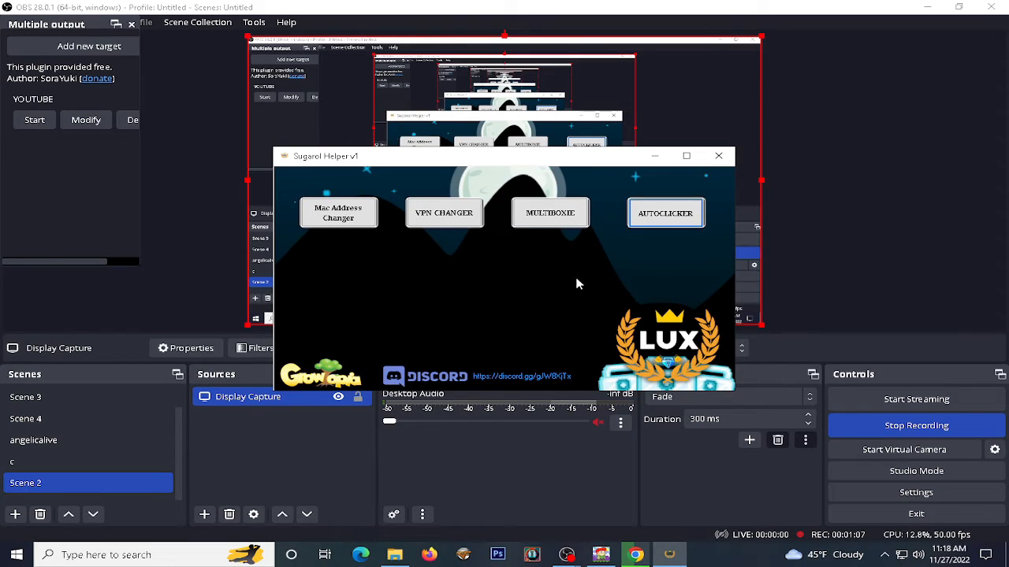
{"action": "mouse_move", "coordinate": [567, 380]}
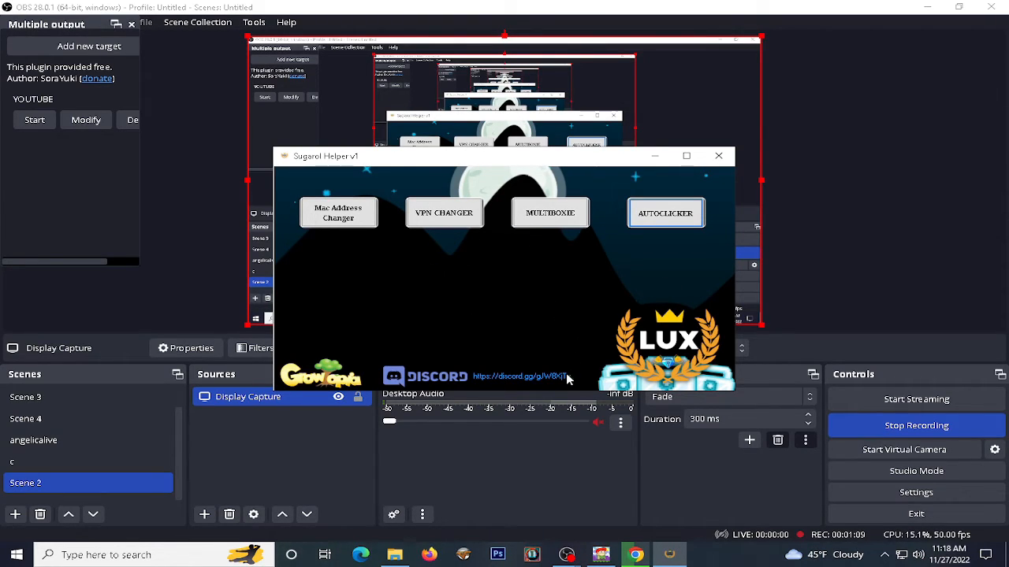
{"action": "left_click", "coordinate": [519, 375]}
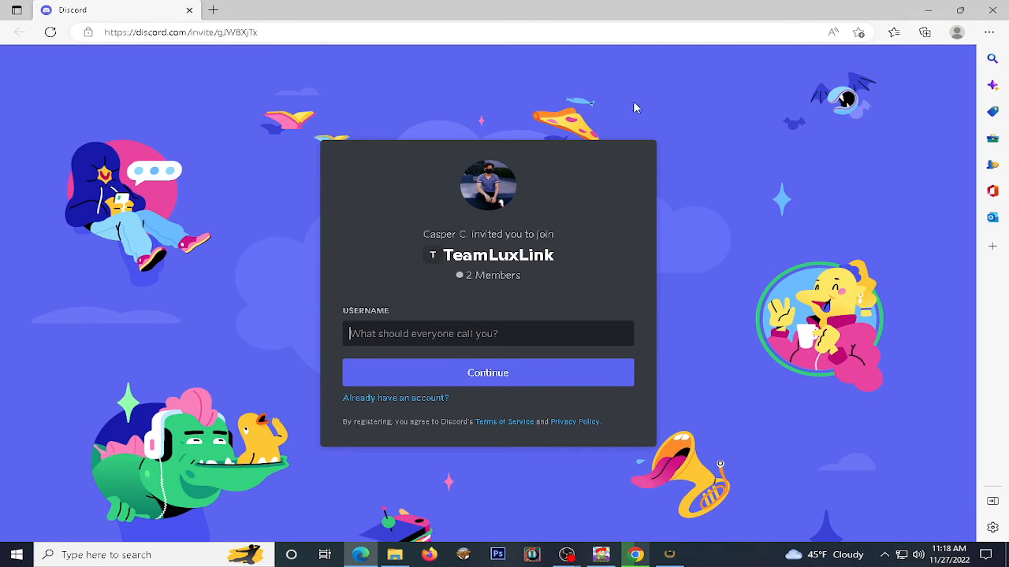